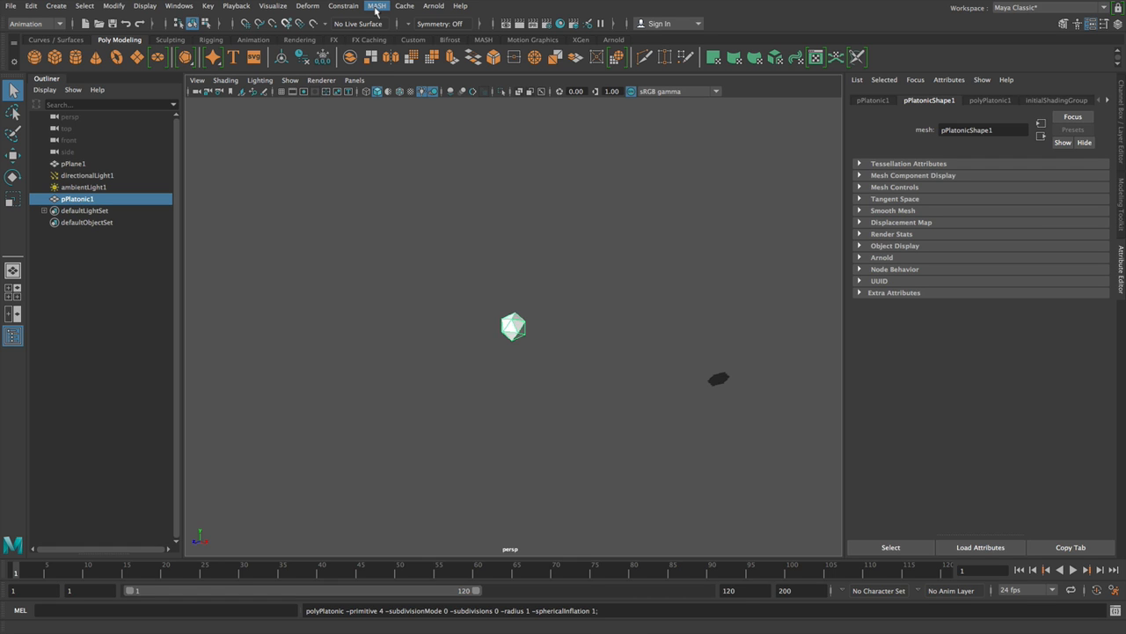
# Make the cube a MASH network of 100 points distributed in a Volume, with Dynamics and a Bullet solver added.
pyautogui.click(376, 7)
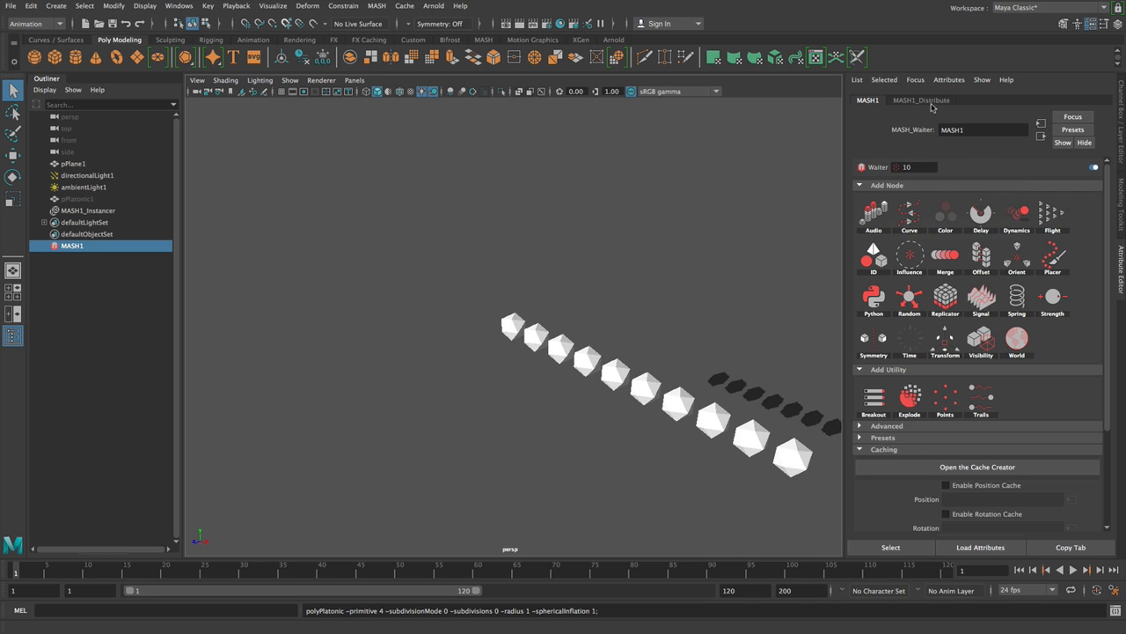
pyautogui.click(922, 99)
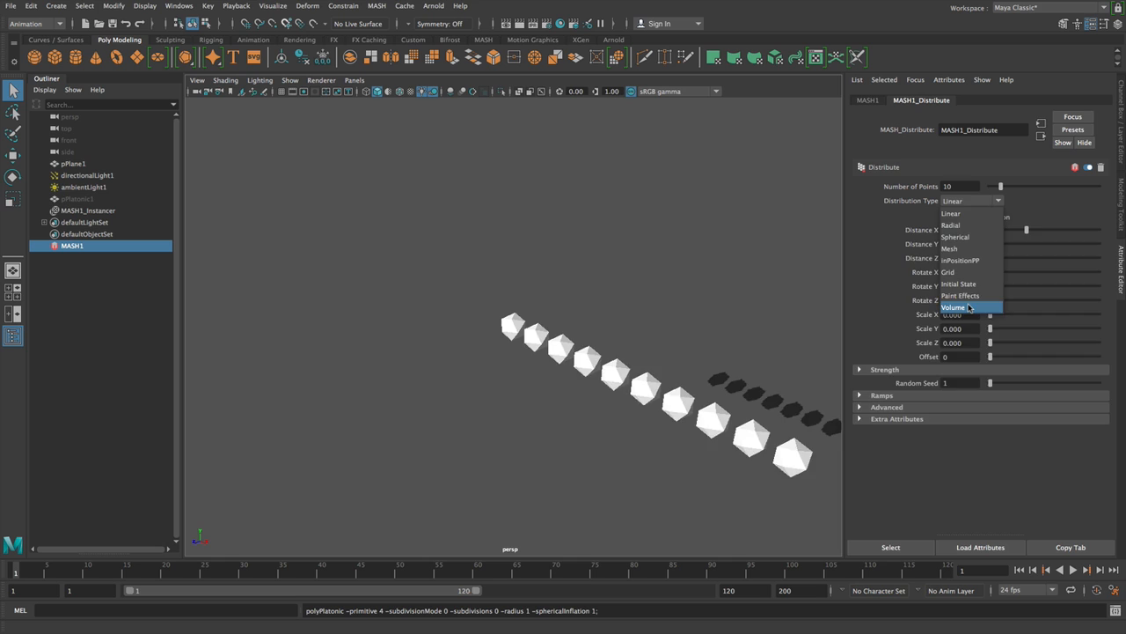
pyautogui.click(954, 306)
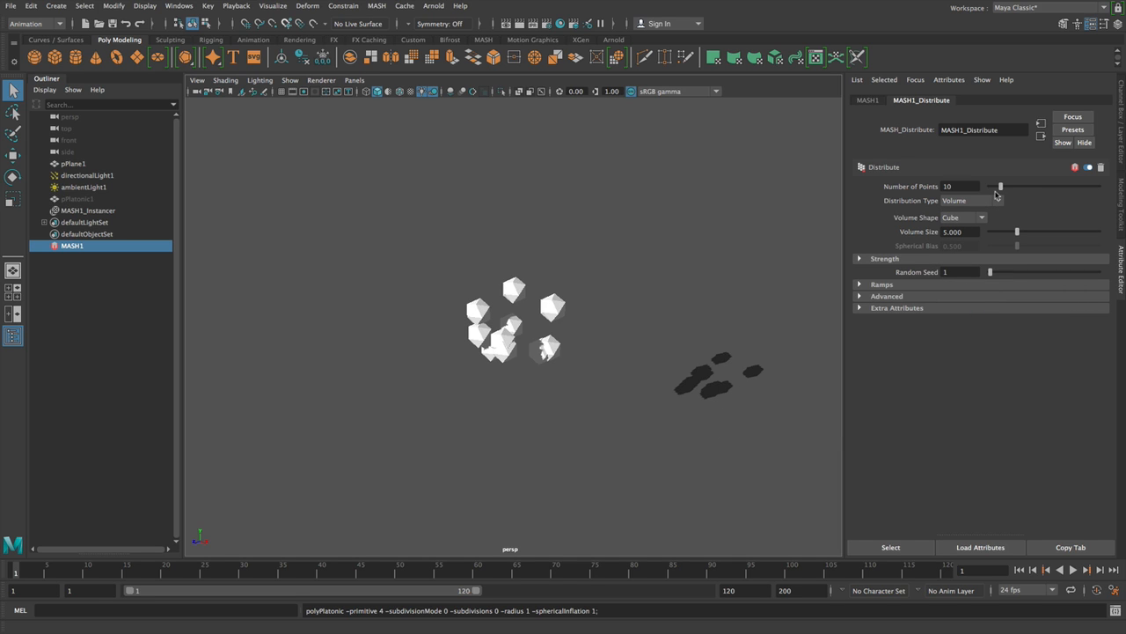
pyautogui.write('0')
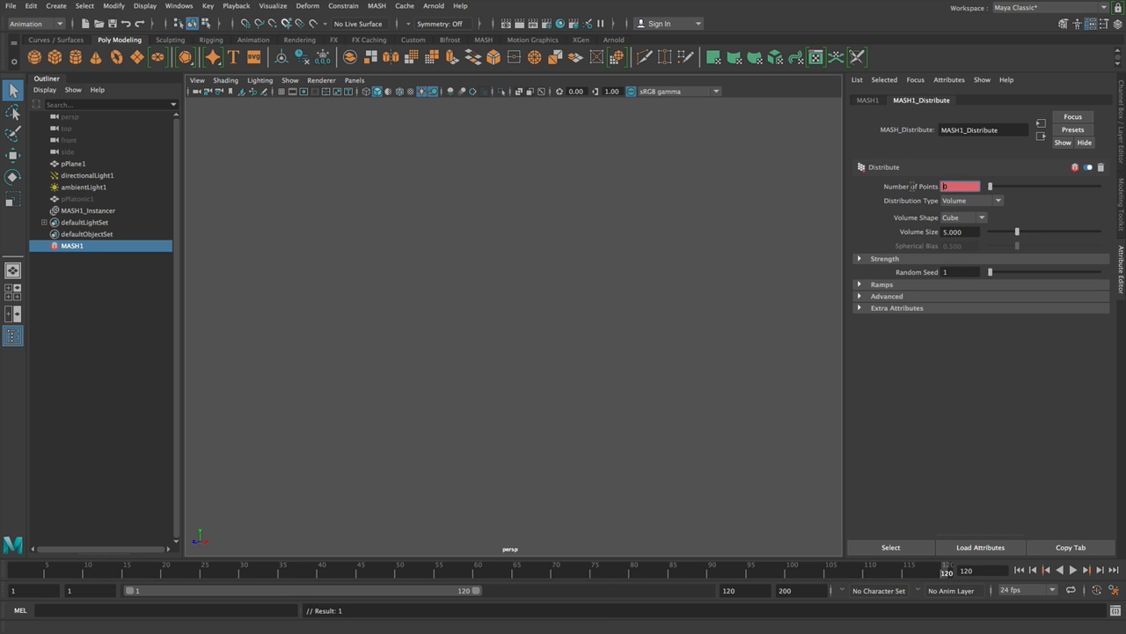
pyautogui.rightClick(959, 187)
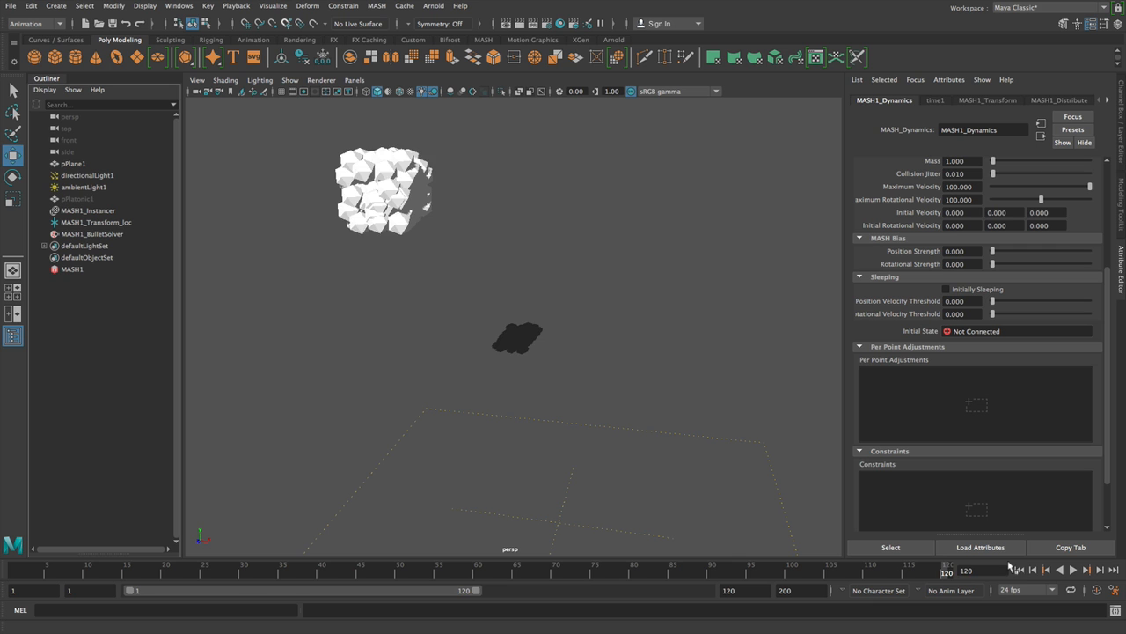
pyautogui.click(1073, 570)
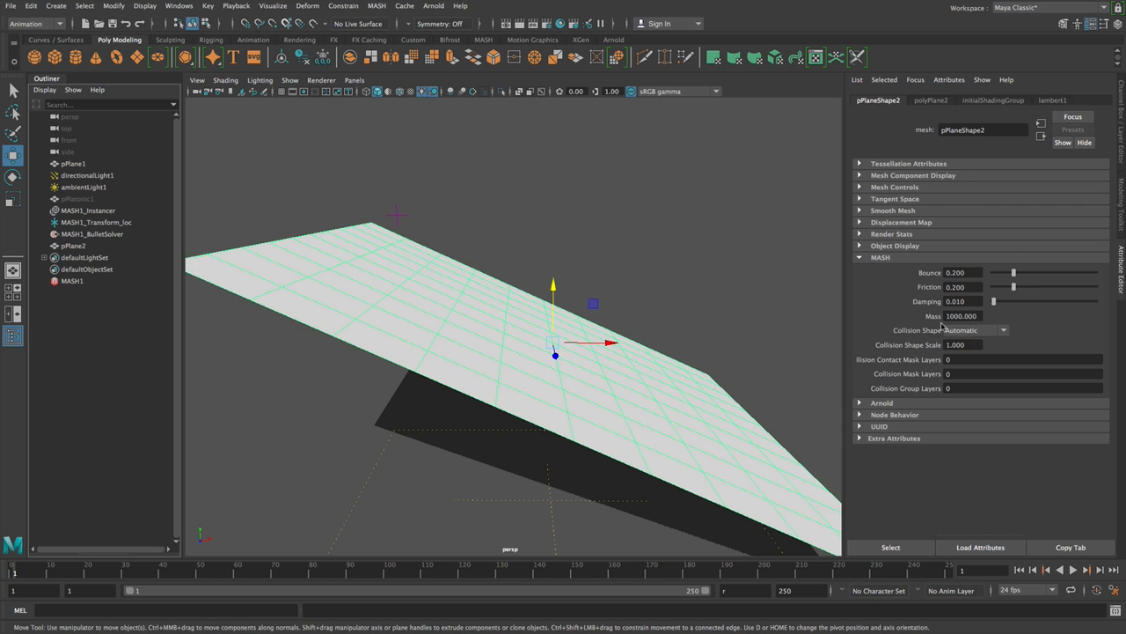
# Set the tilted plane pPlane2's MASH Collision Shape to Infinite Plane.
pyautogui.click(975, 331)
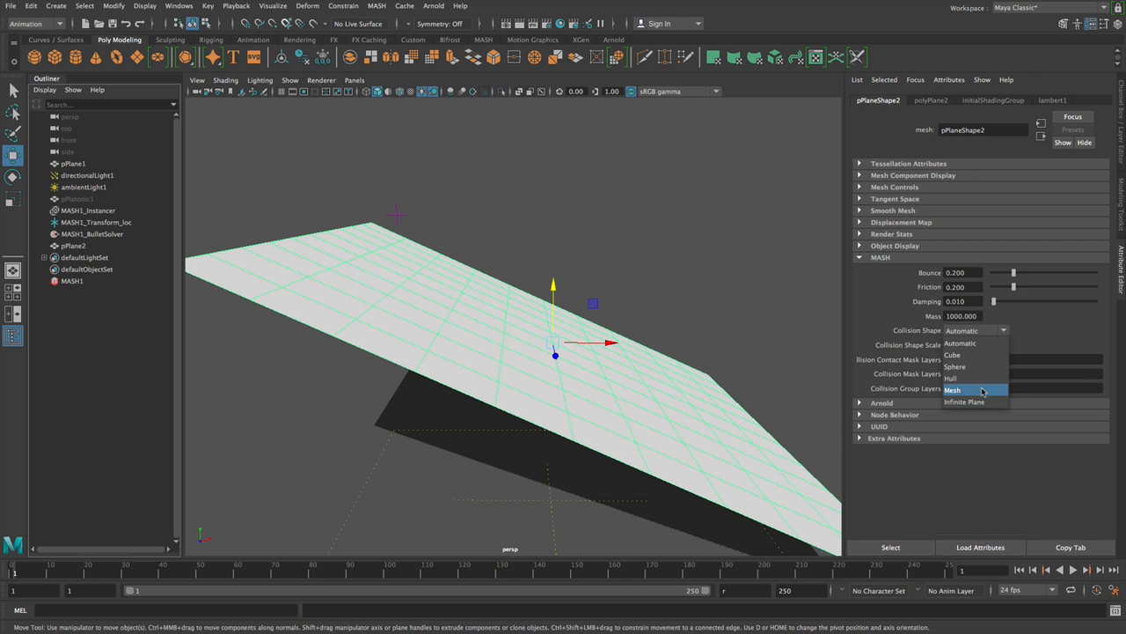
pyautogui.click(964, 401)
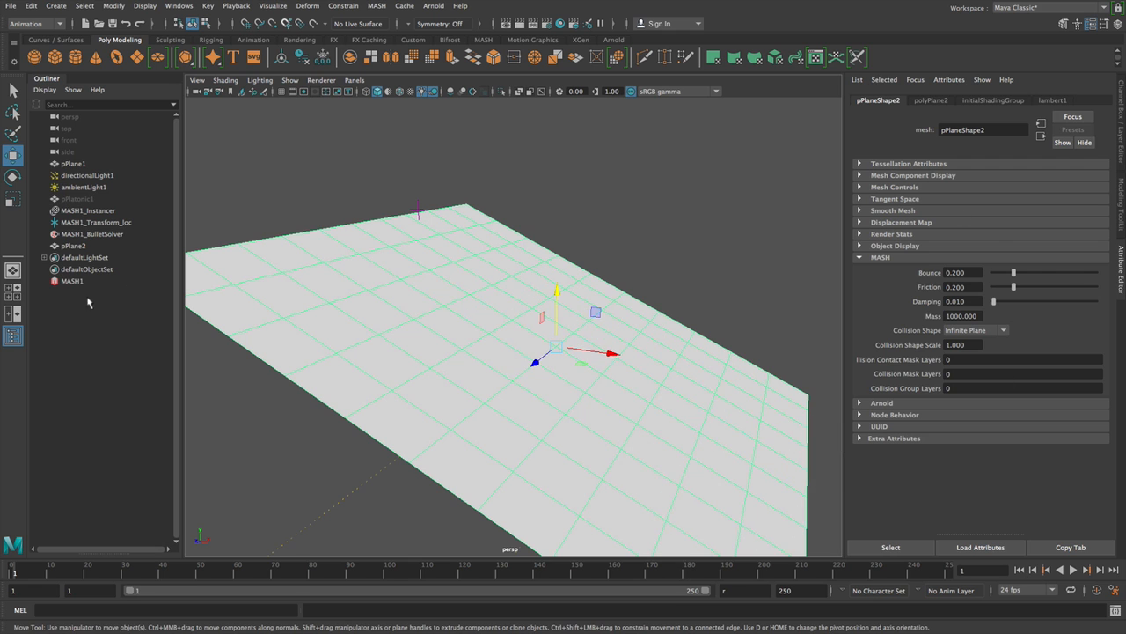
# Add a Channel Random node to MASH1 randomizing Damping with Start Value 0.
pyautogui.click(72, 280)
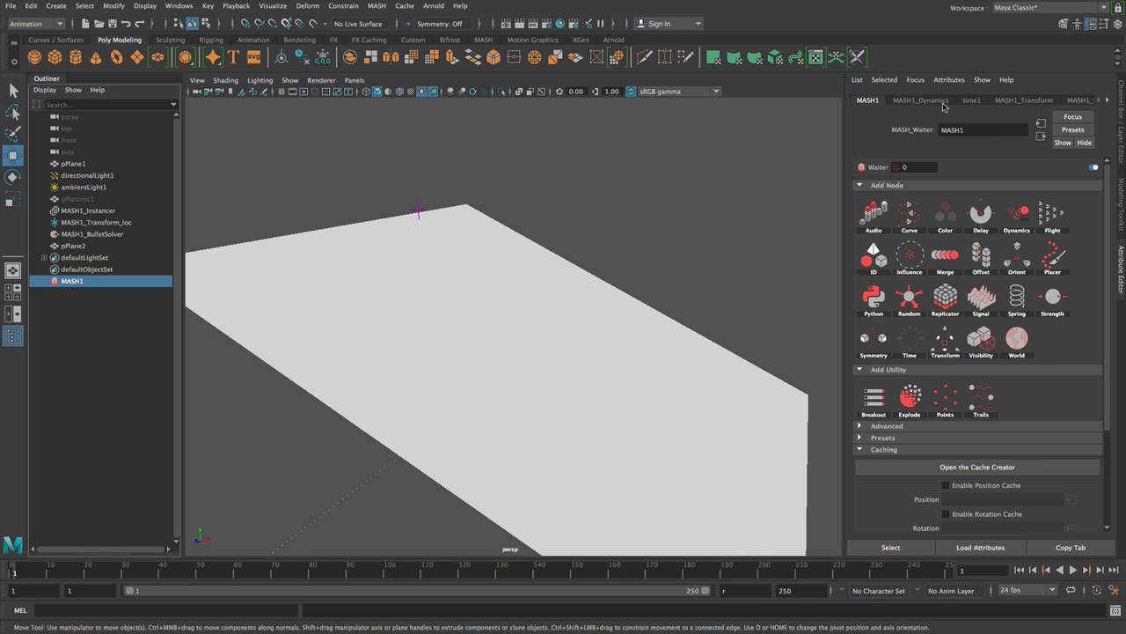
pyautogui.click(921, 99)
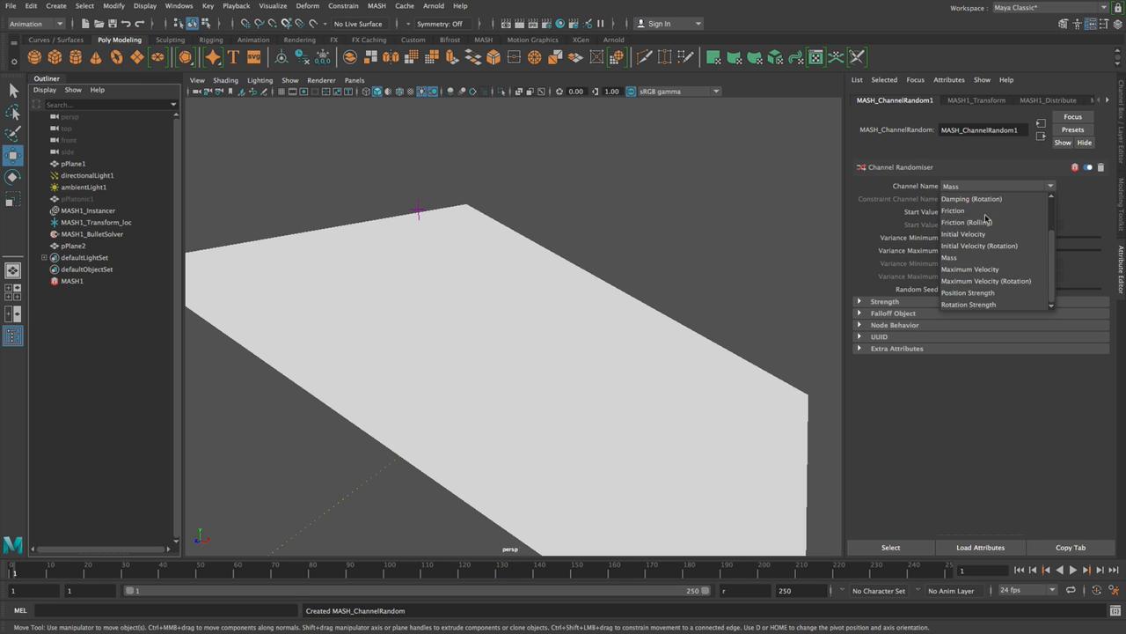
pyautogui.click(949, 257)
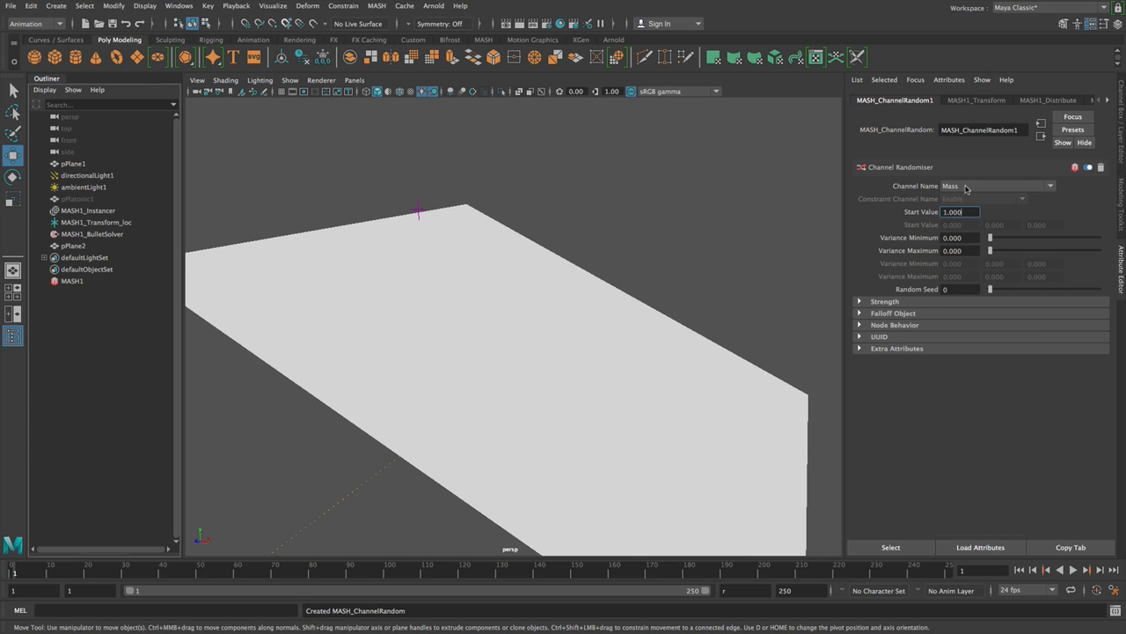
pyautogui.click(996, 186)
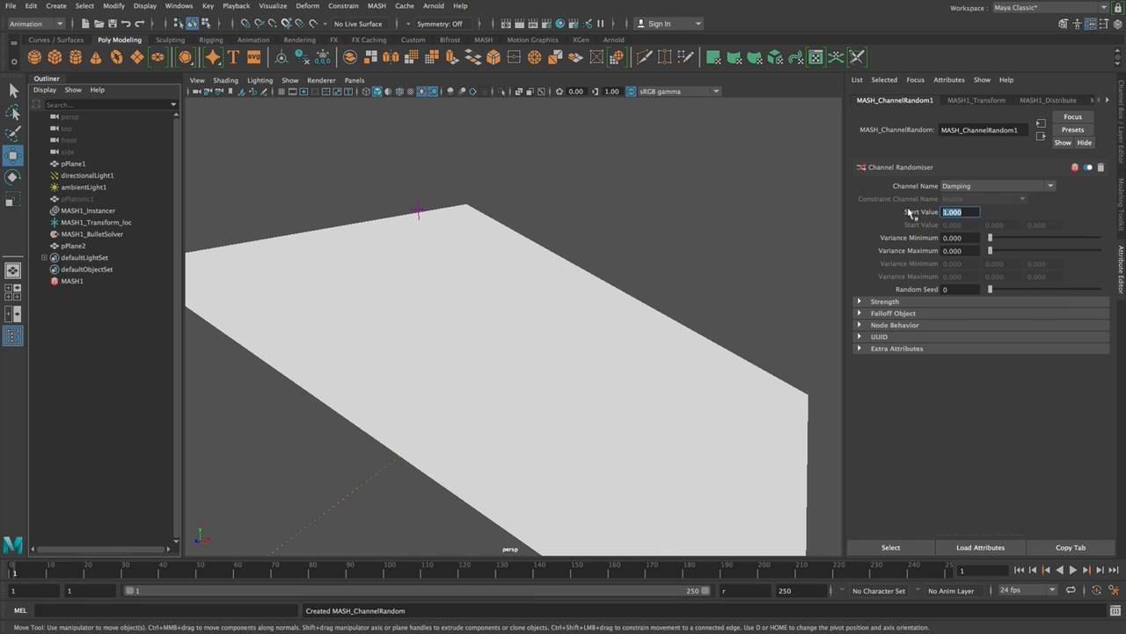
pyautogui.write('0.000')
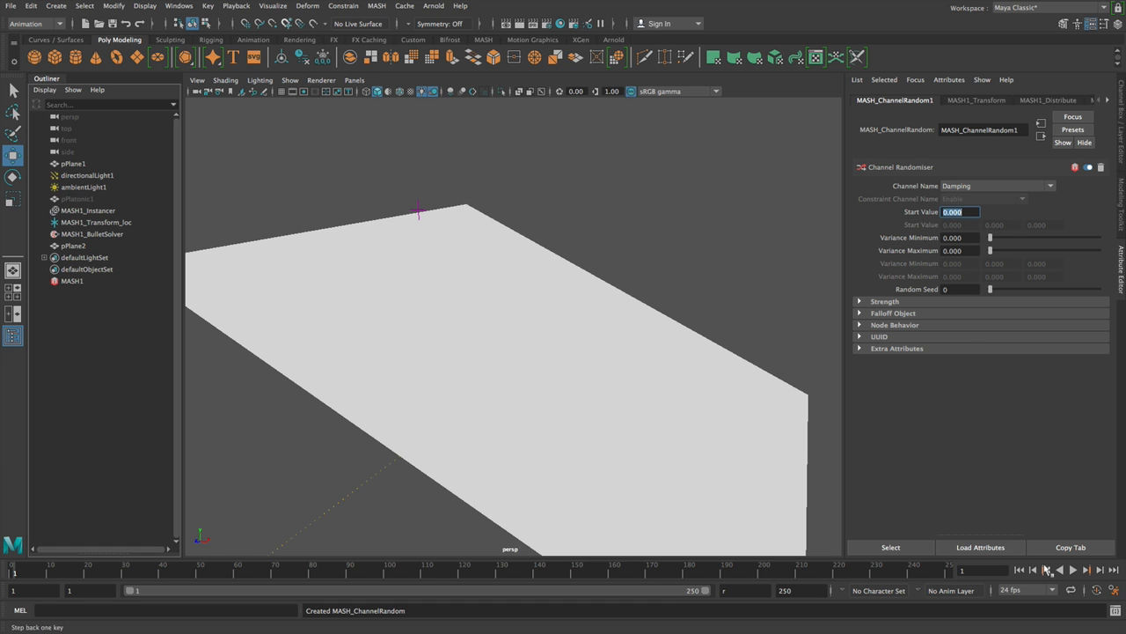
# Adjust the damping Variance Maximum and play so the cubes tumble across the plane.
pyautogui.click(1073, 570)
pyautogui.write('1.200')
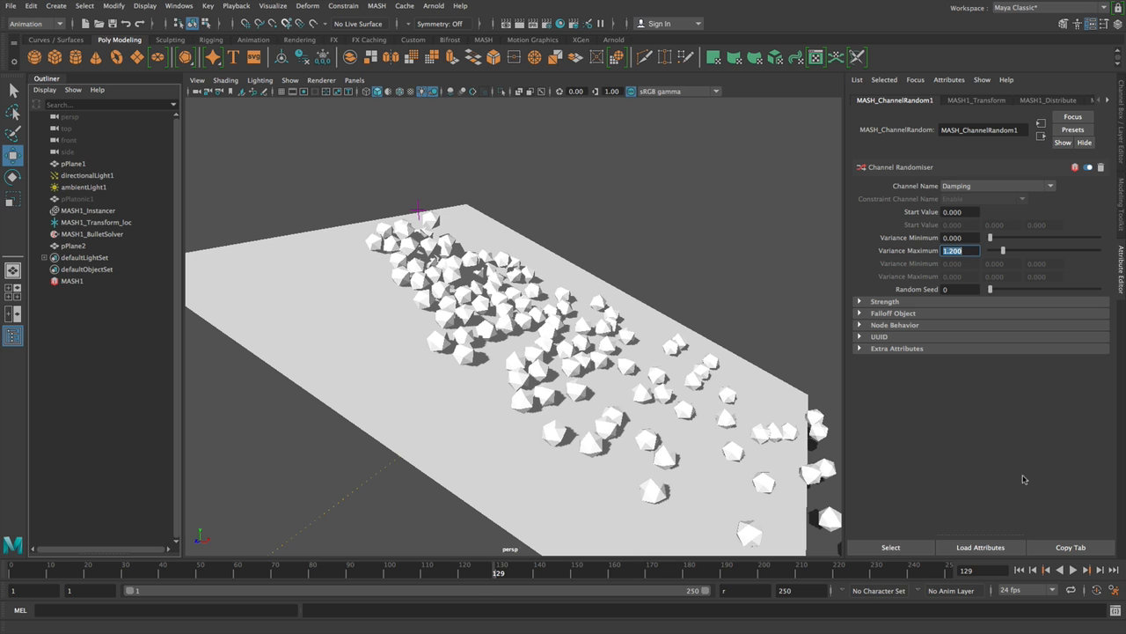
pyautogui.moveTo(1053, 486)
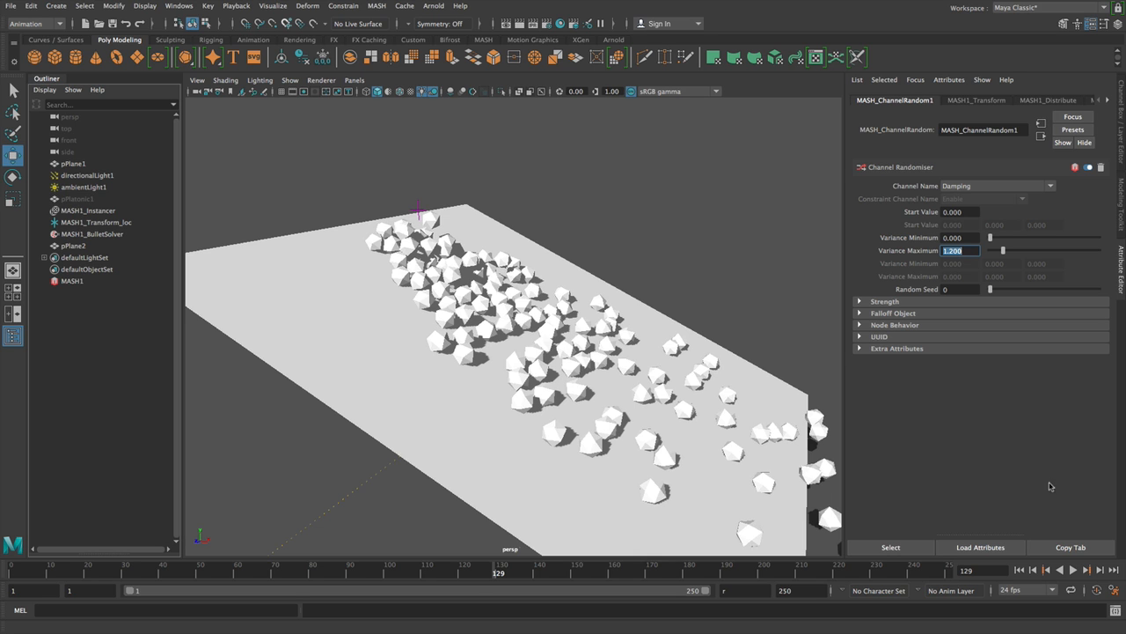
pyautogui.click(1059, 570)
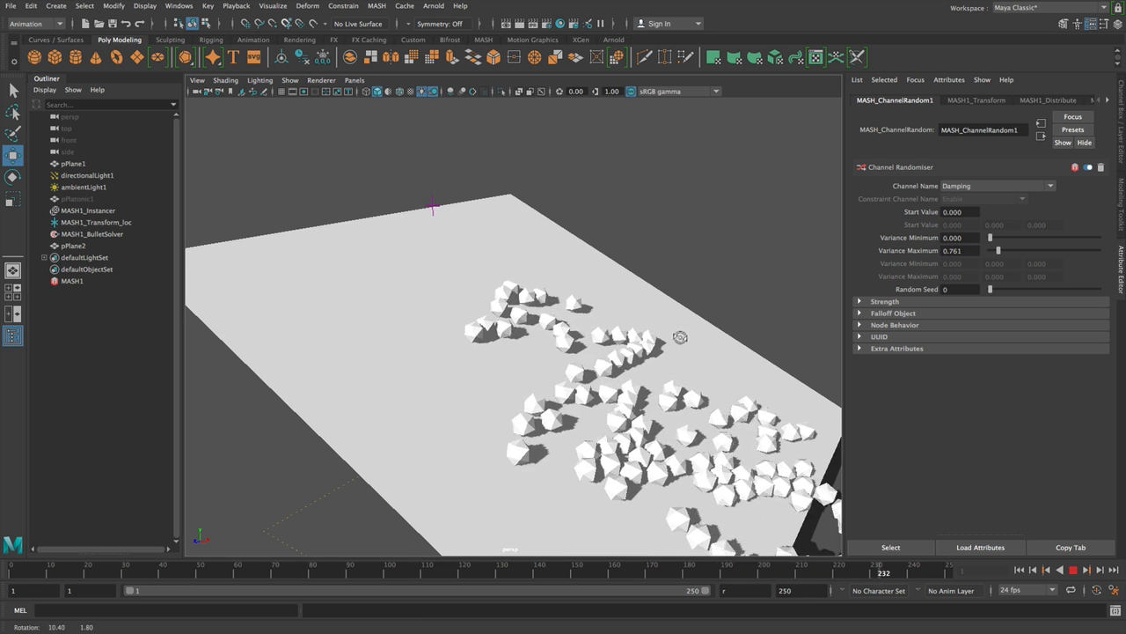
pyautogui.click(1020, 570)
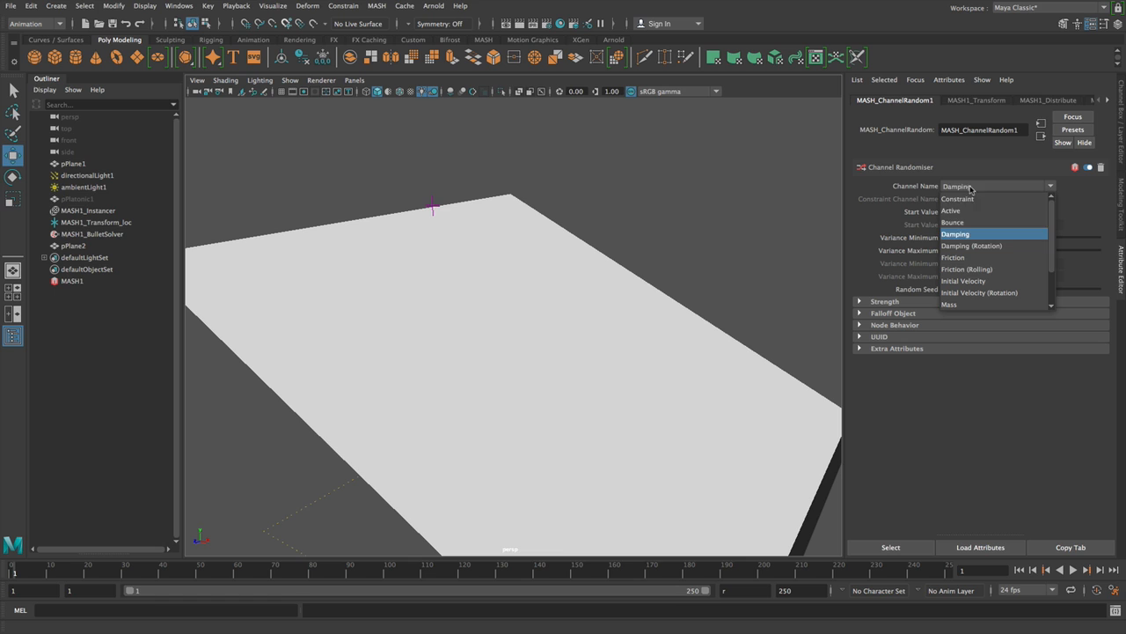
# Randomize Friction instead with Variance Maximum raised to about 7.2, then move on to Initial Velocity.
pyautogui.click(953, 257)
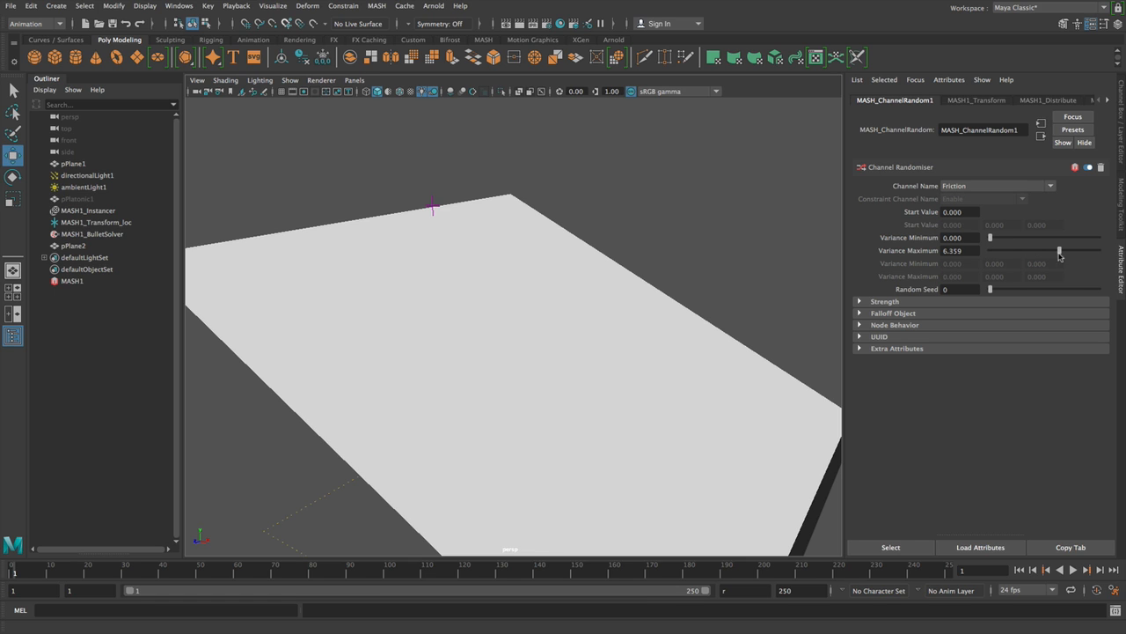
pyautogui.moveTo(1059, 250); pyautogui.dragTo(1070, 250)
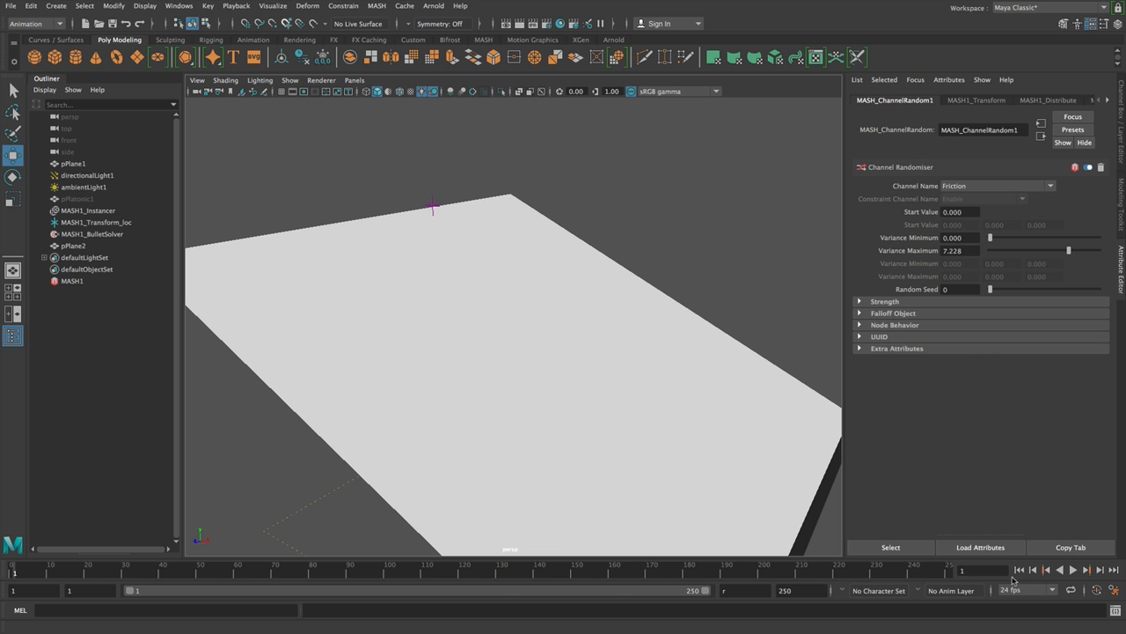
pyautogui.click(1073, 570)
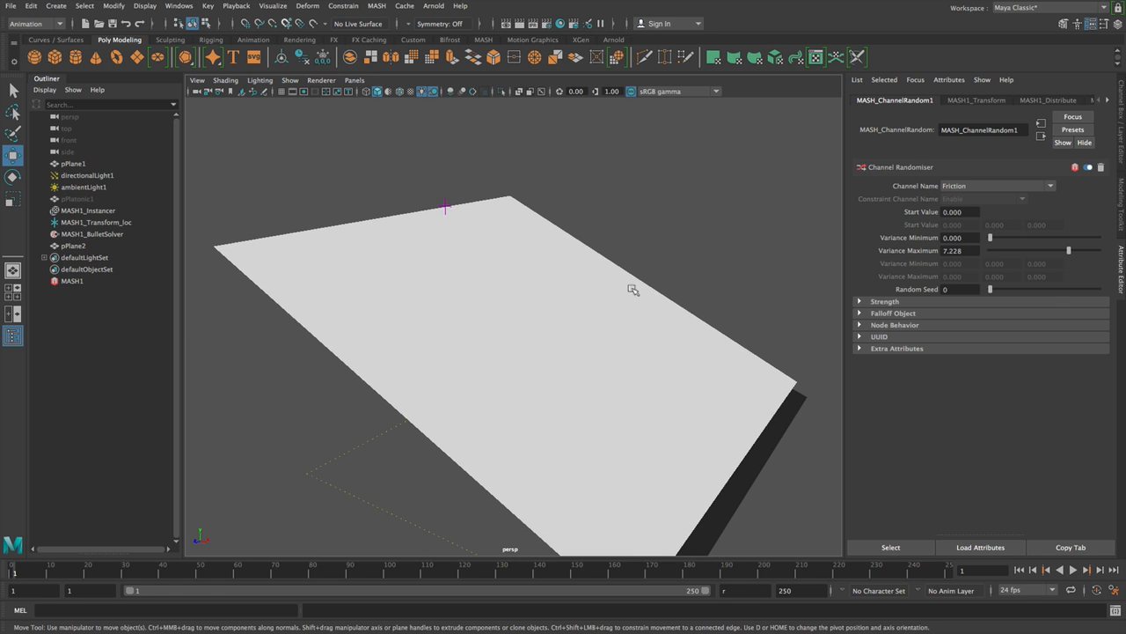
pyautogui.click(998, 187)
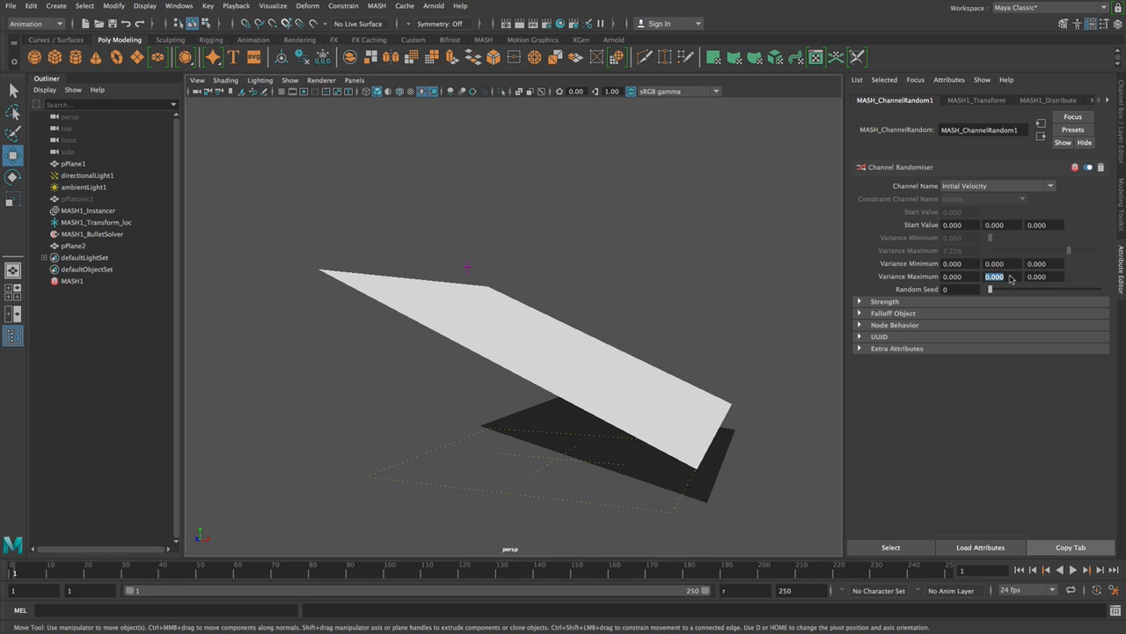
# Drive Initial Velocity upward with variance maximum 20 then 30, playing to watch the cubes burst off the plane.
pyautogui.write('20.000')
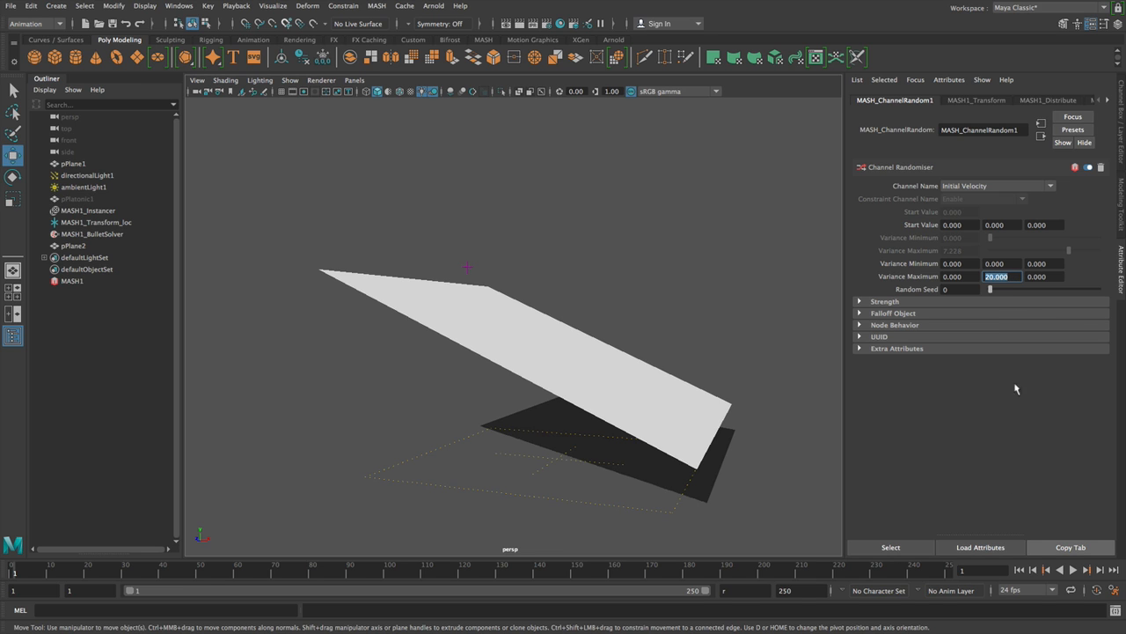
pyautogui.click(1074, 570)
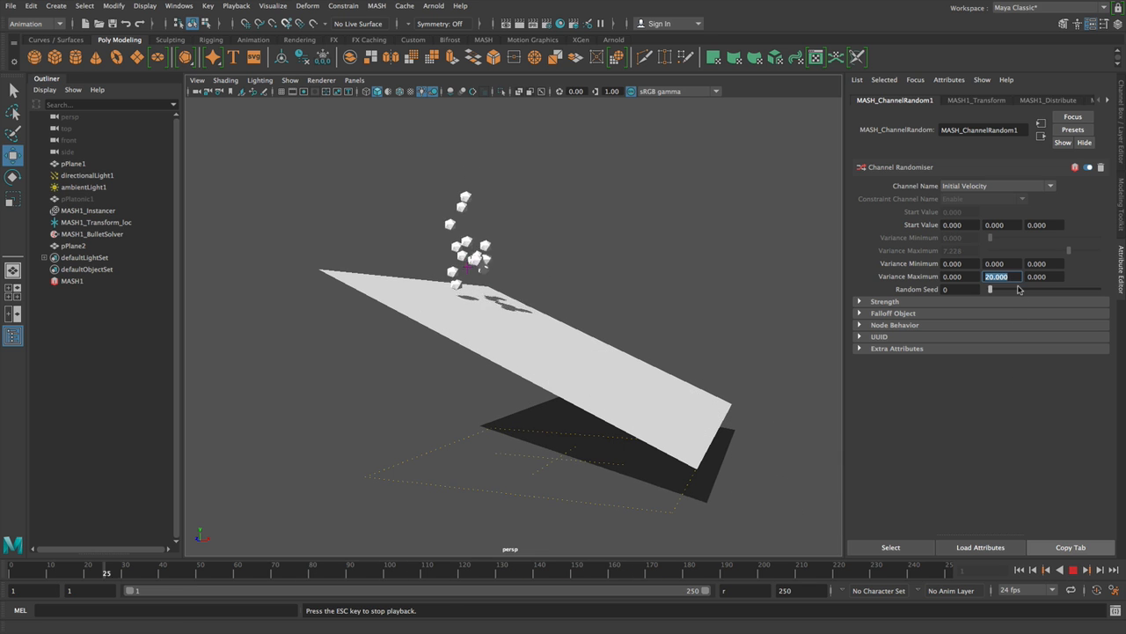
pyautogui.write('30')
pyautogui.click(1002, 224)
pyautogui.write('10.000')
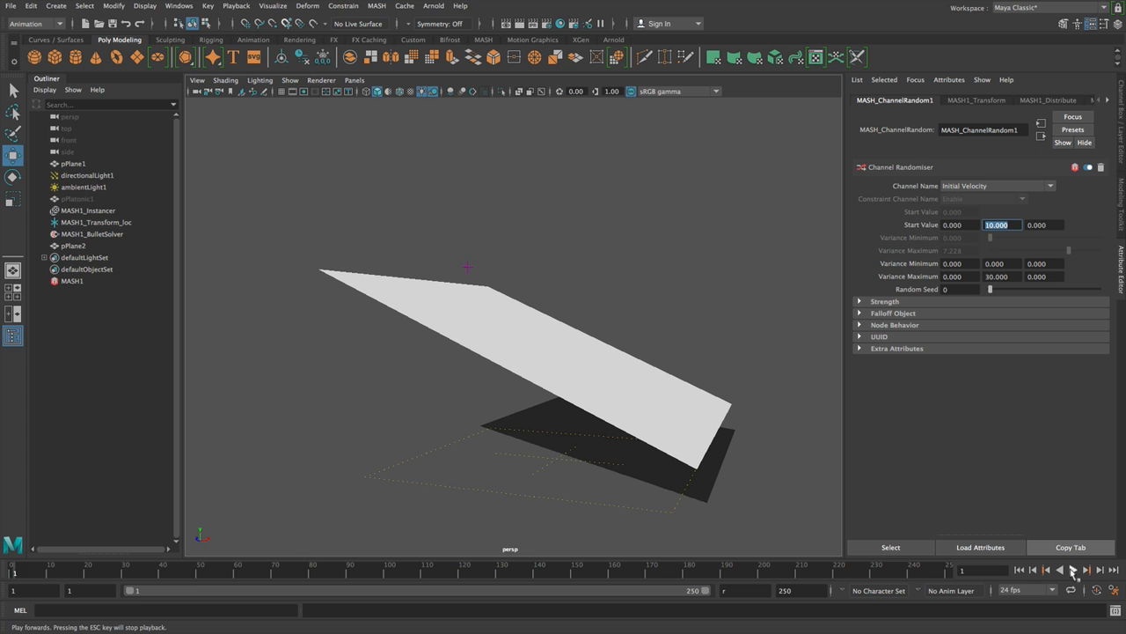
pyautogui.click(1073, 570)
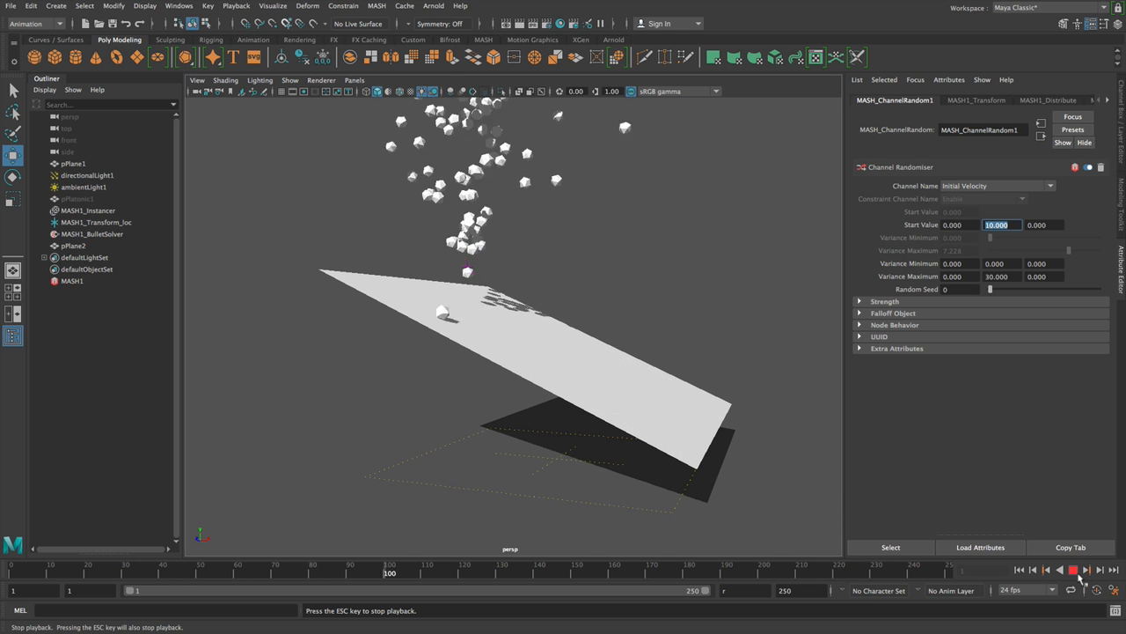
pyautogui.click(1059, 571)
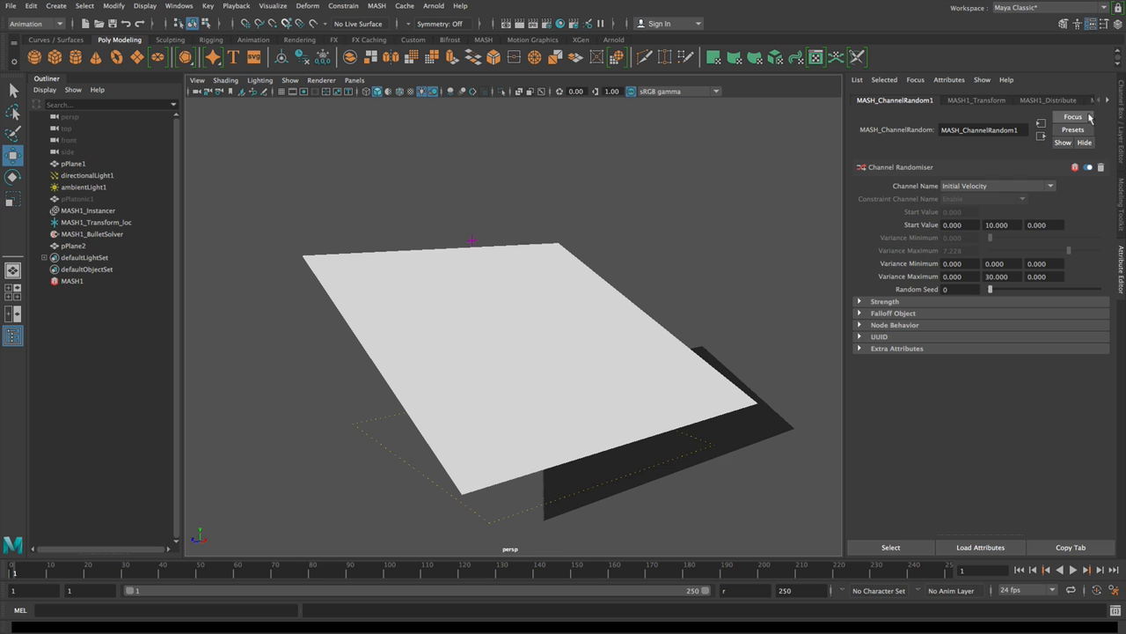
# Switch MASH1_Distribute to a Linear row of about 25 cubes and play.
pyautogui.click(1058, 99)
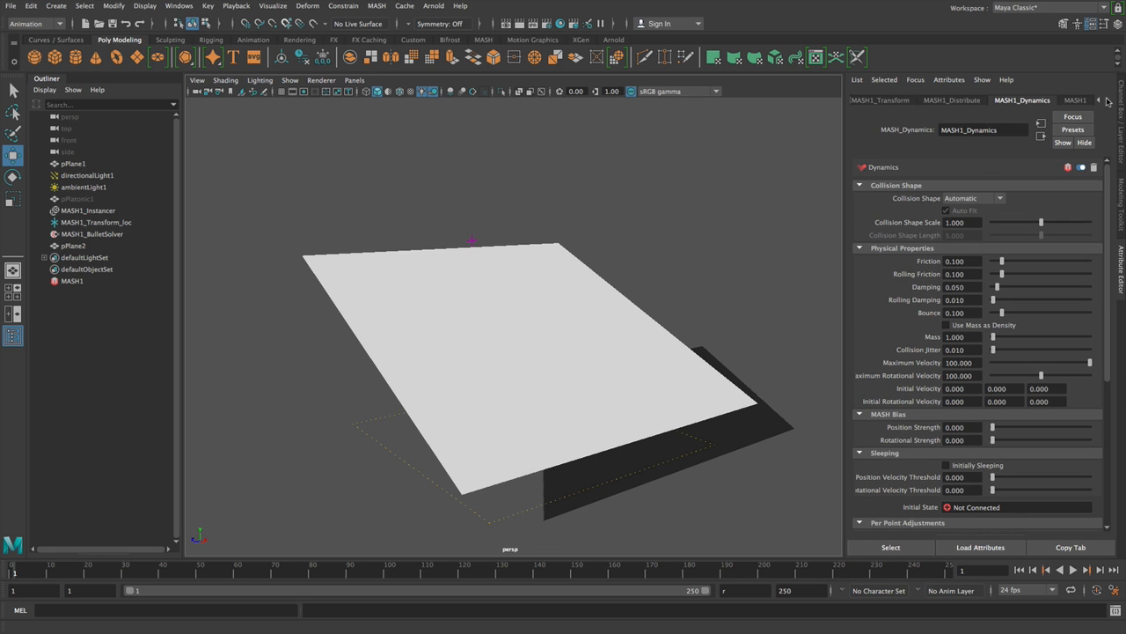
pyautogui.click(950, 98)
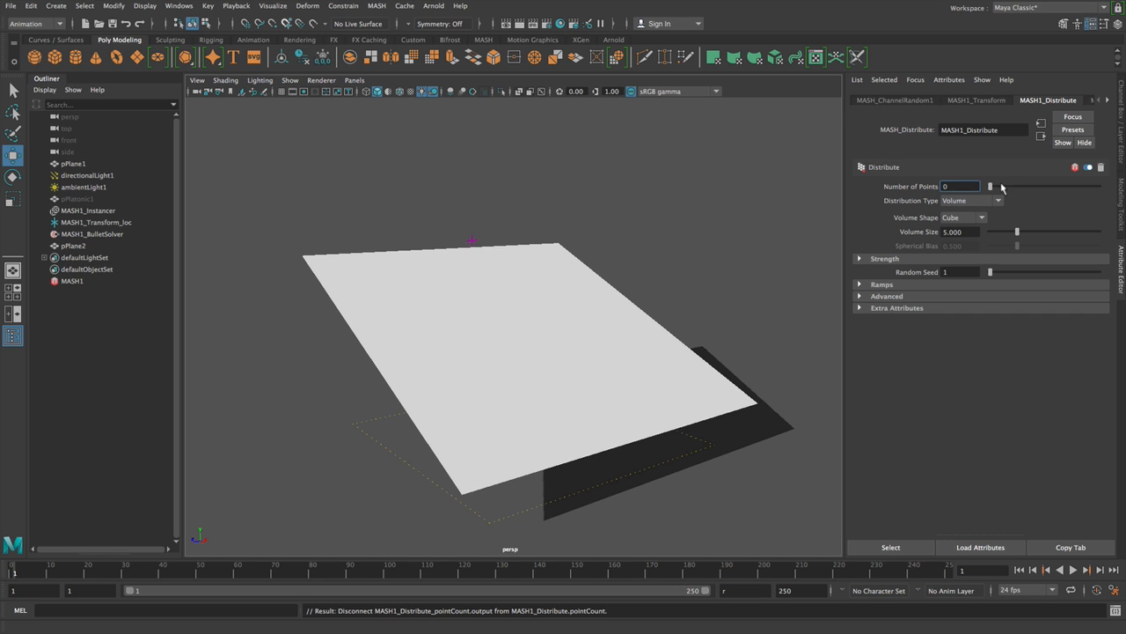
pyautogui.click(997, 200)
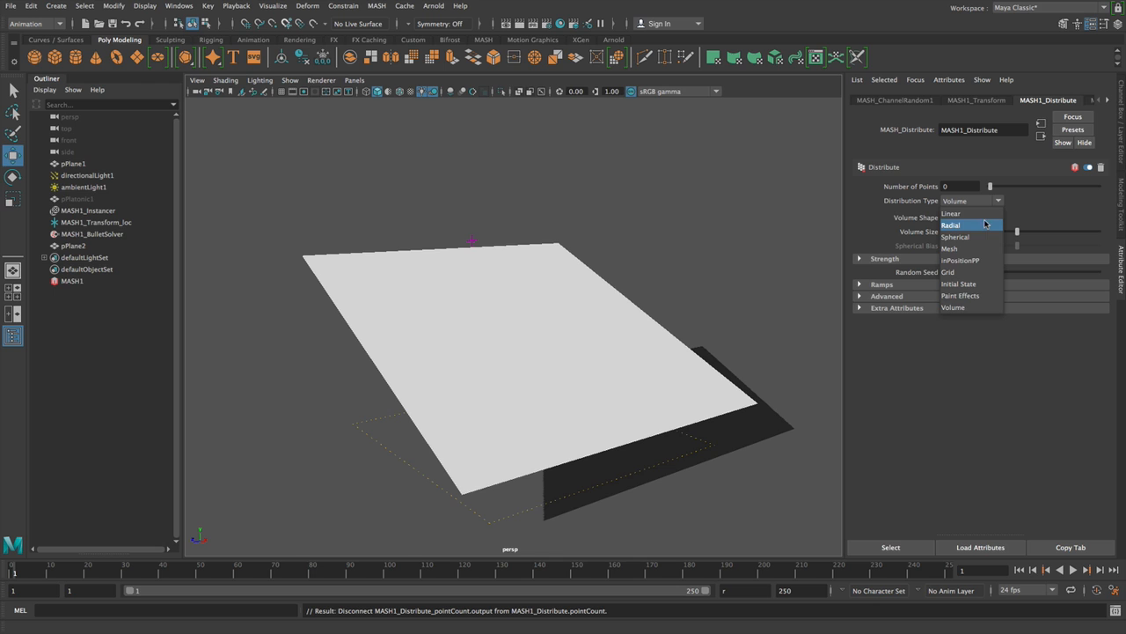
pyautogui.click(950, 215)
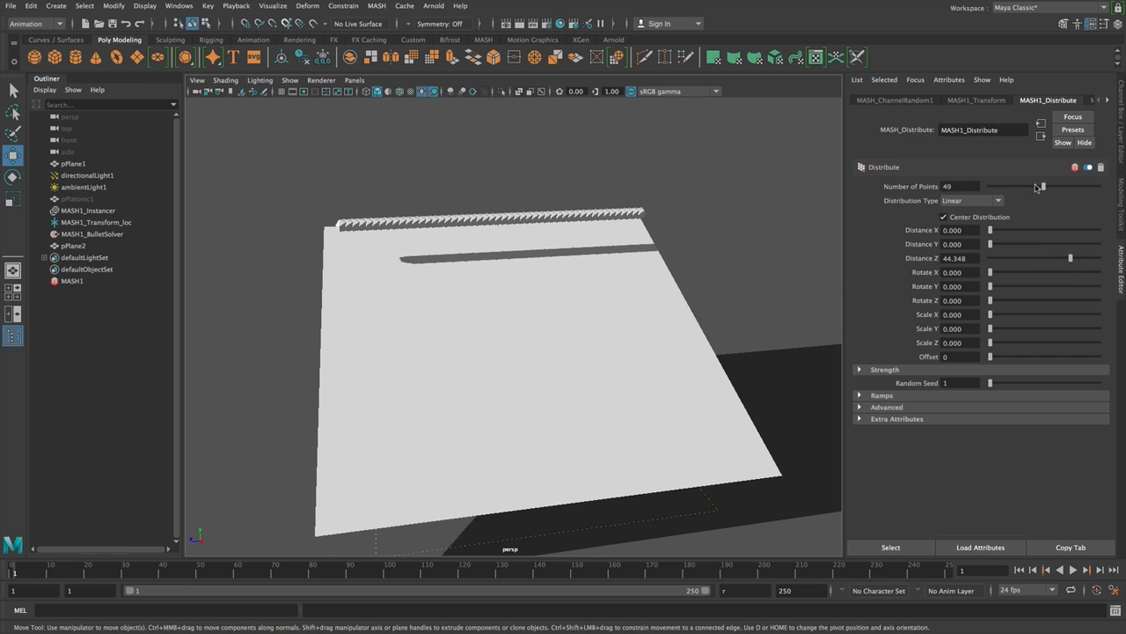
pyautogui.moveTo(1042, 187); pyautogui.dragTo(1014, 187)
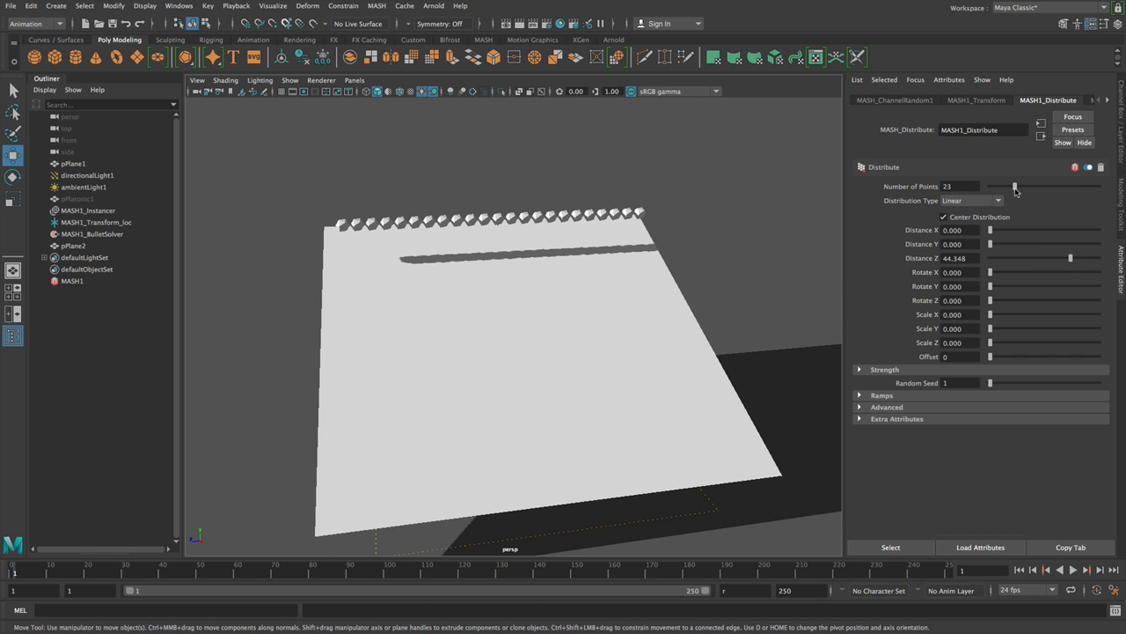
pyautogui.click(1073, 570)
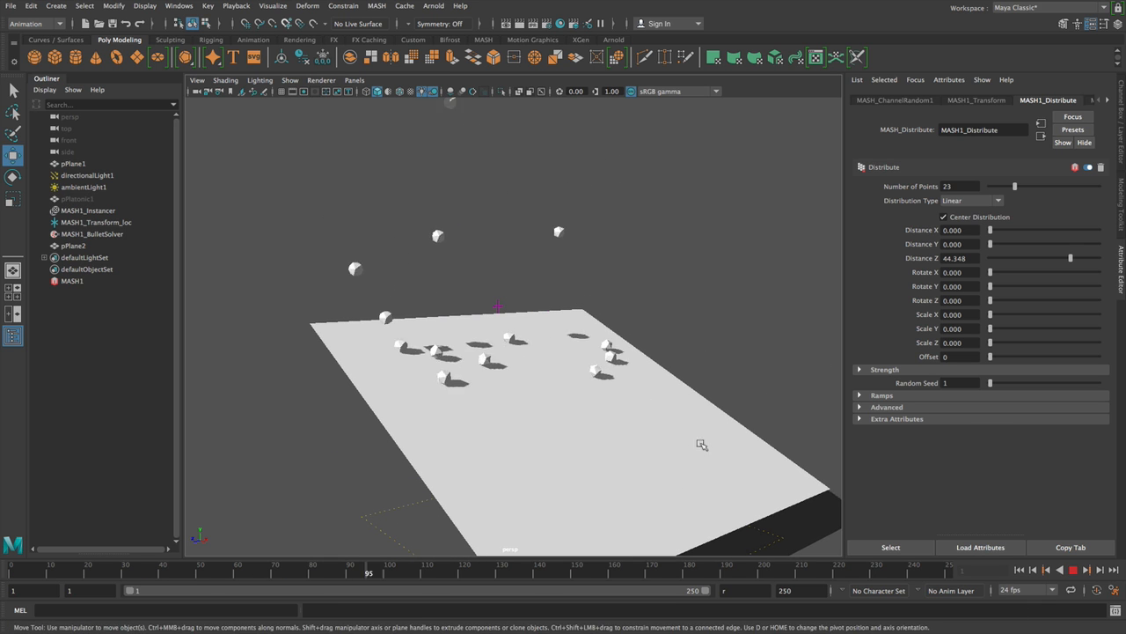
# Give the random channel Start Value Y 20 with Variance Maximum 0 and replay the launch.
pyautogui.click(975, 98)
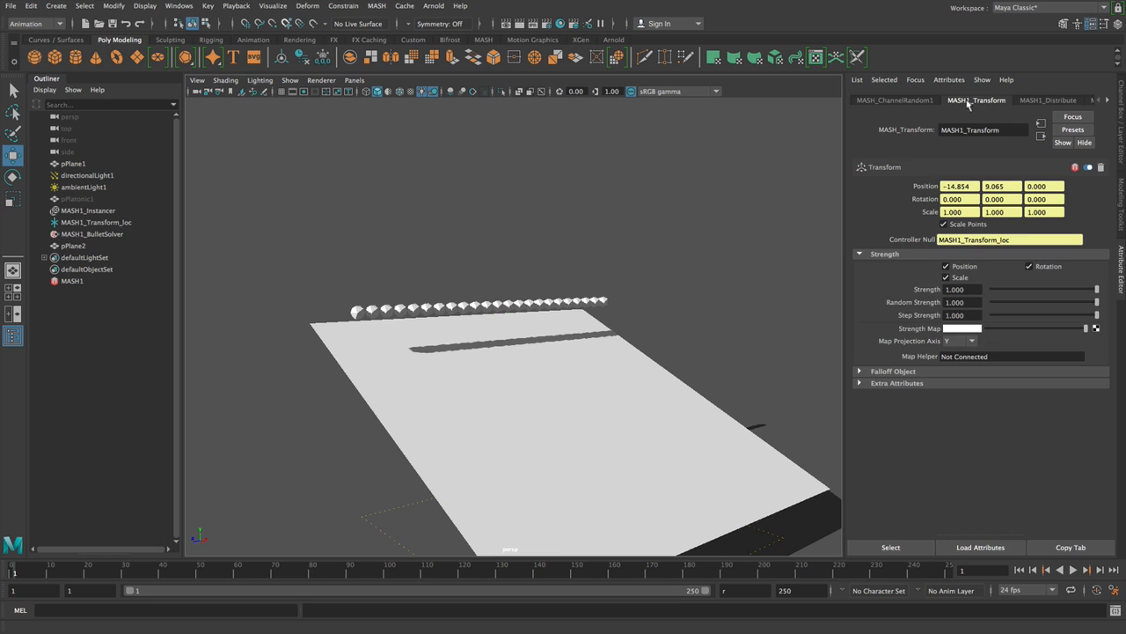
pyautogui.click(894, 98)
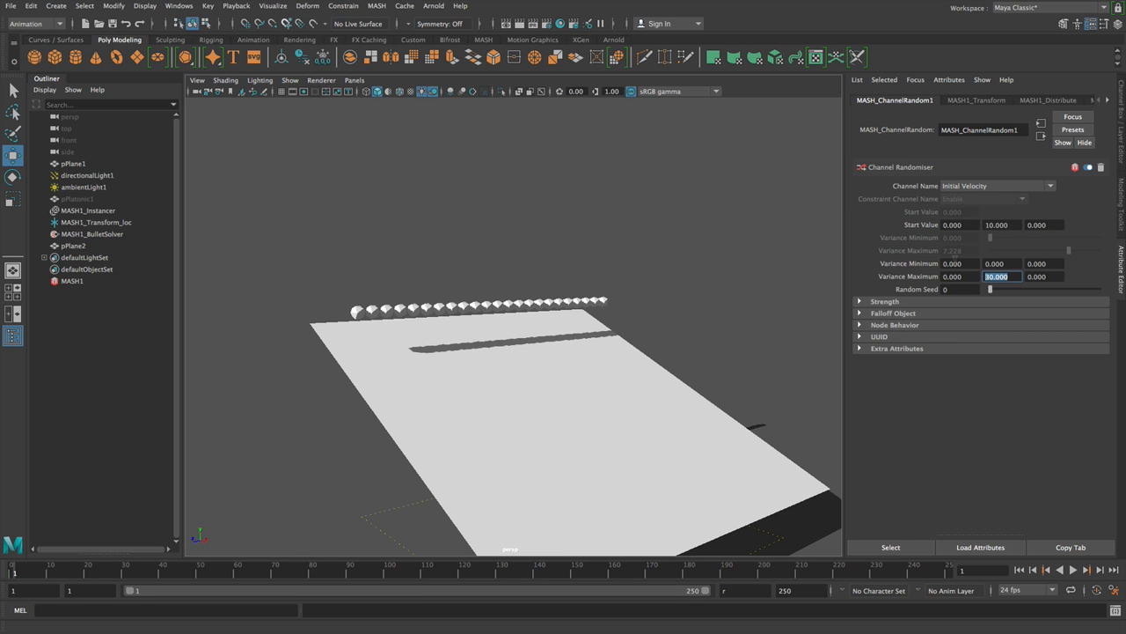
pyautogui.click(999, 226)
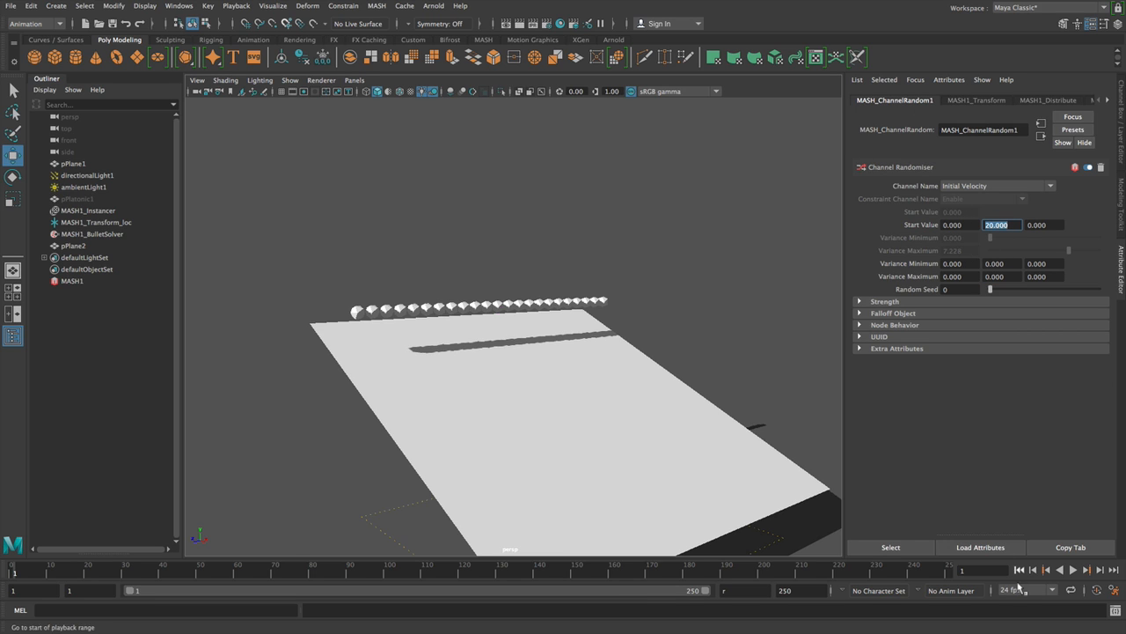
pyautogui.click(1059, 571)
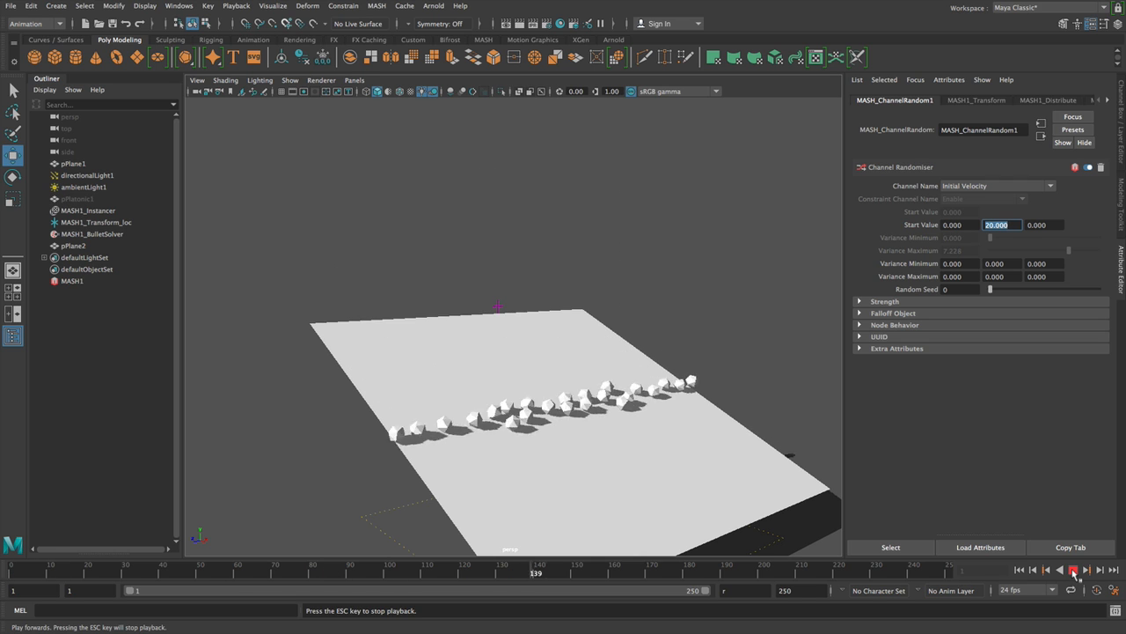
pyautogui.click(1074, 570)
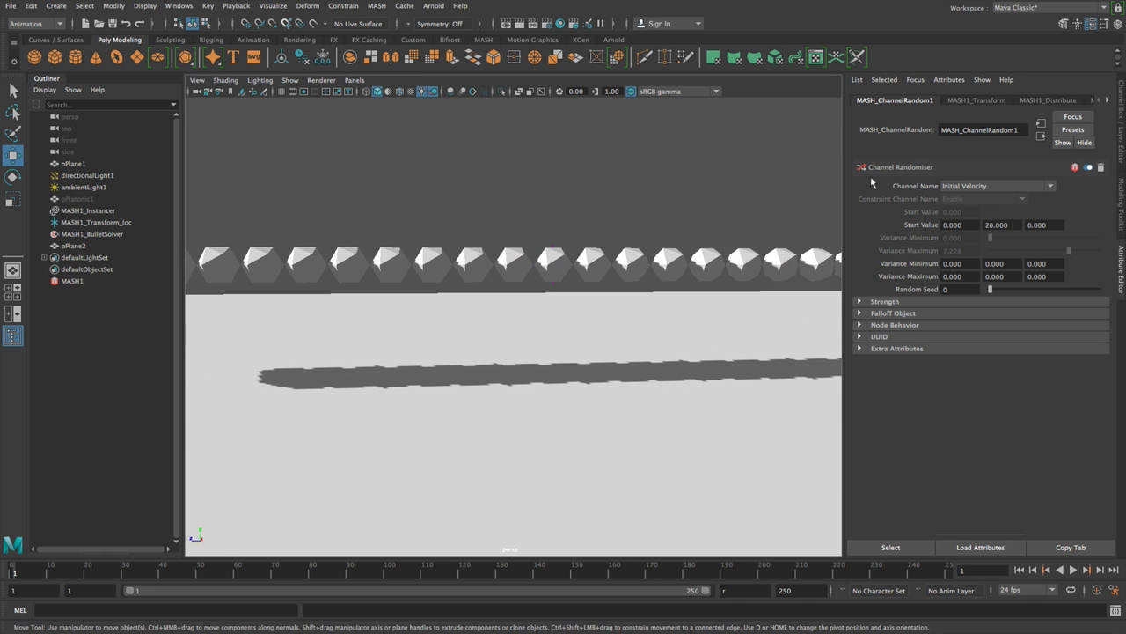
# Reduce the row to 21 cubes and play the simulation again.
pyautogui.click(1047, 98)
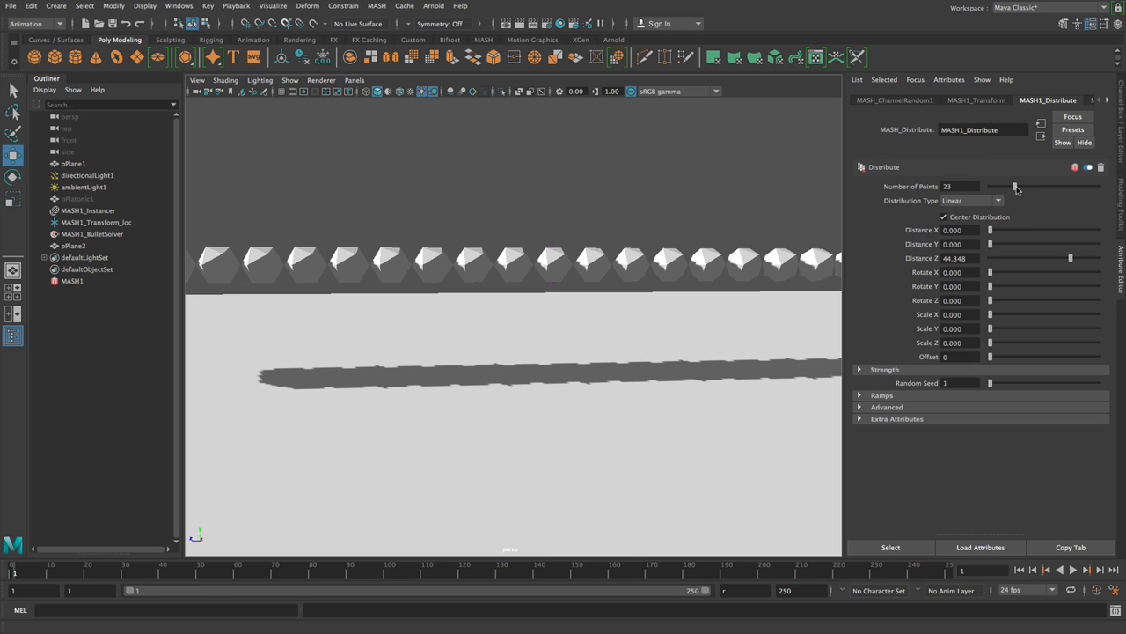
pyautogui.moveTo(1017, 187); pyautogui.dragTo(1012, 187)
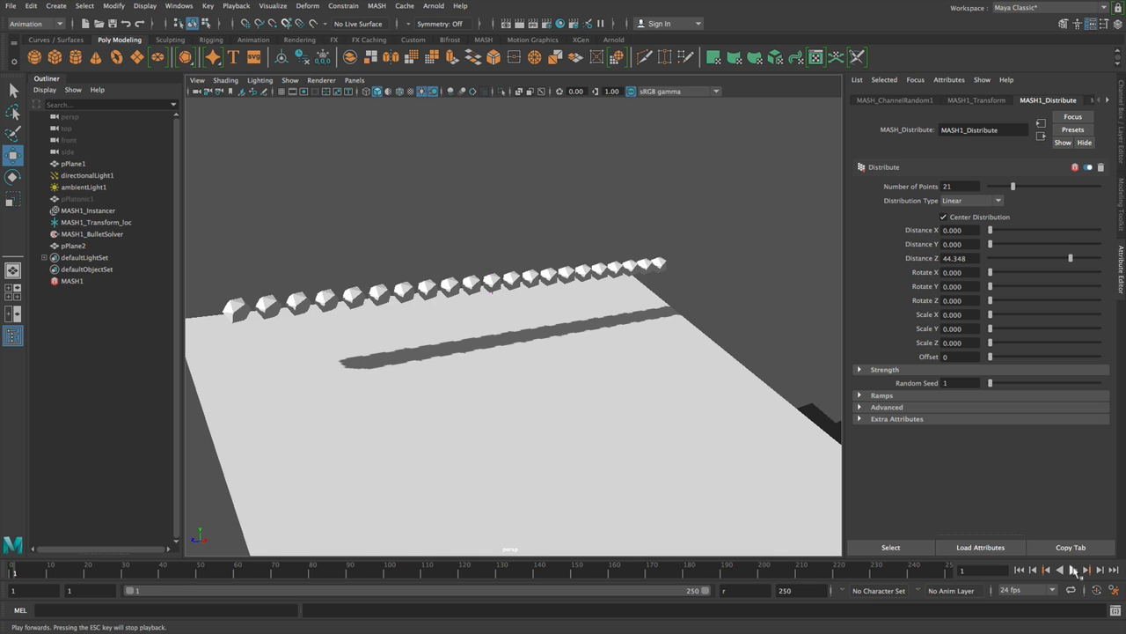
pyautogui.click(1073, 570)
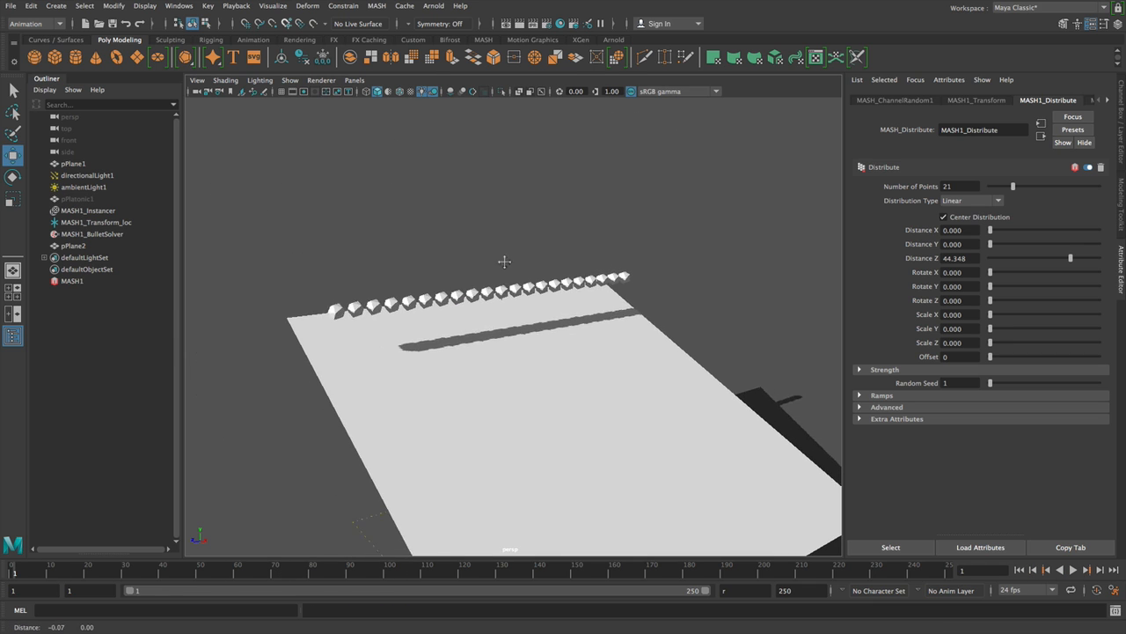
pyautogui.click(894, 98)
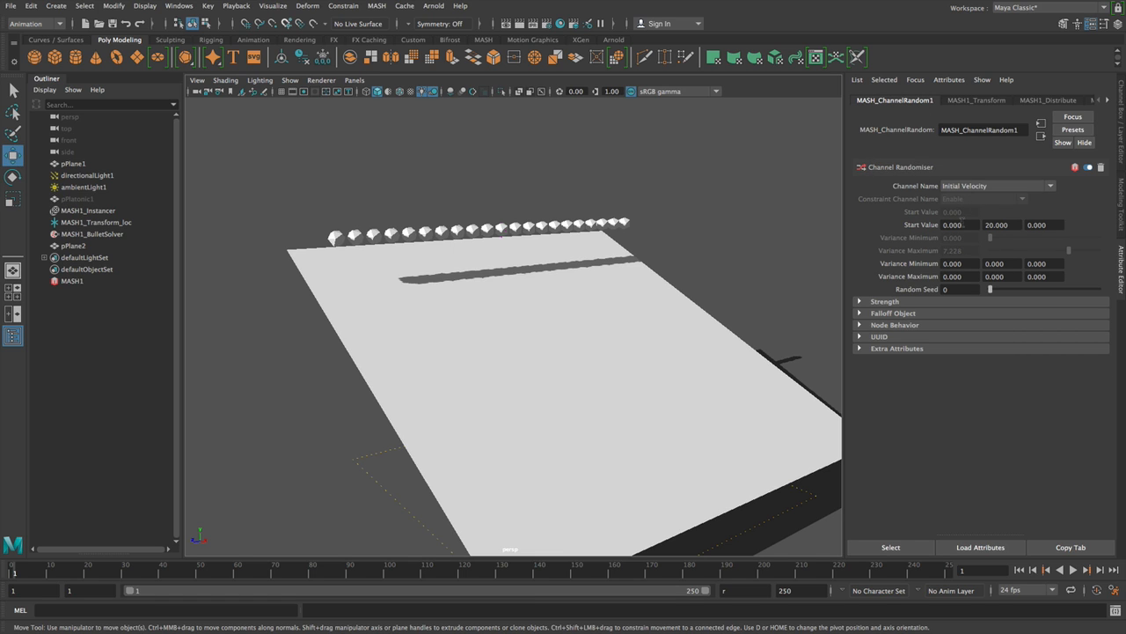
# Create a spherical Falloff Object for the Channel Random and play so only cubes inside it launch.
pyautogui.click(893, 313)
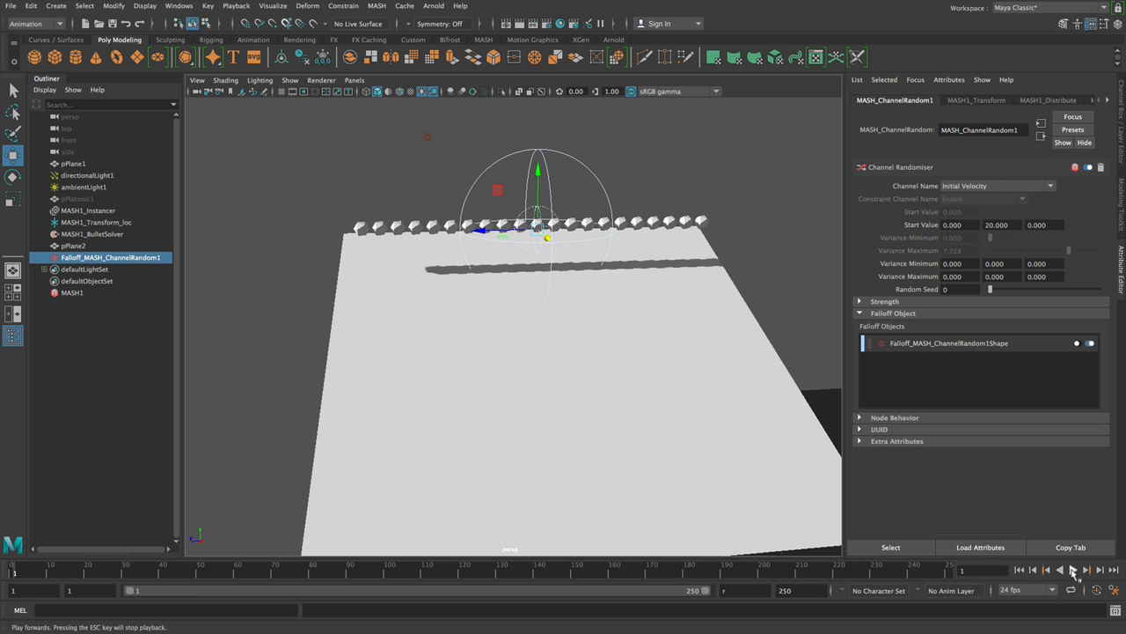
pyautogui.click(1073, 570)
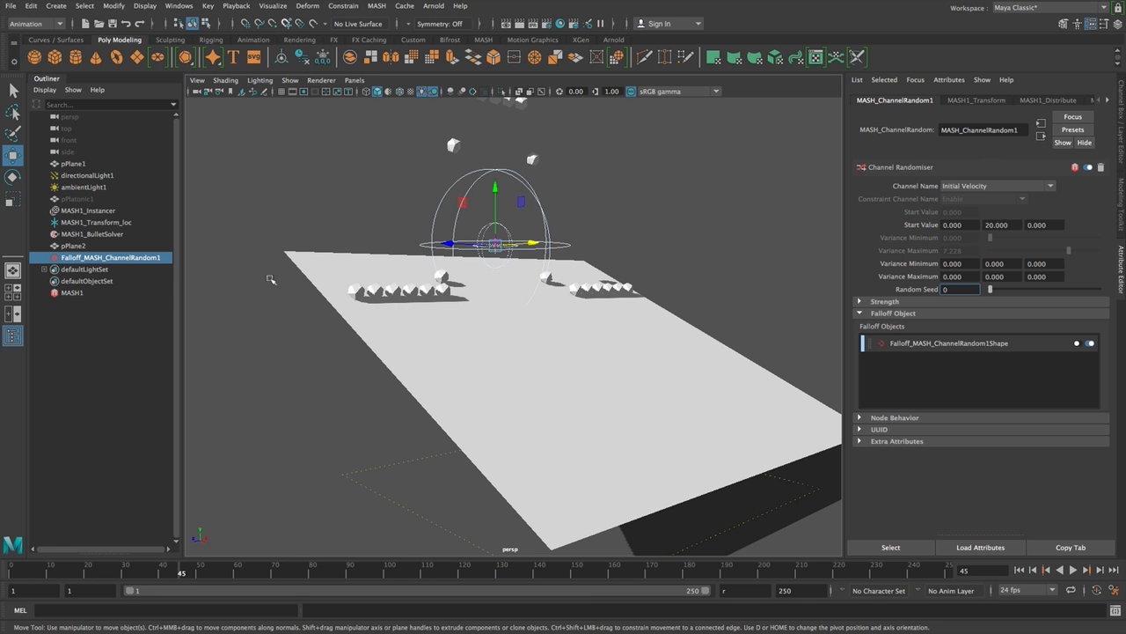
# Select MASH1 and review the MASH1_Dynamics physical properties: friction, bounce, mass and velocities.
pyautogui.click(70, 292)
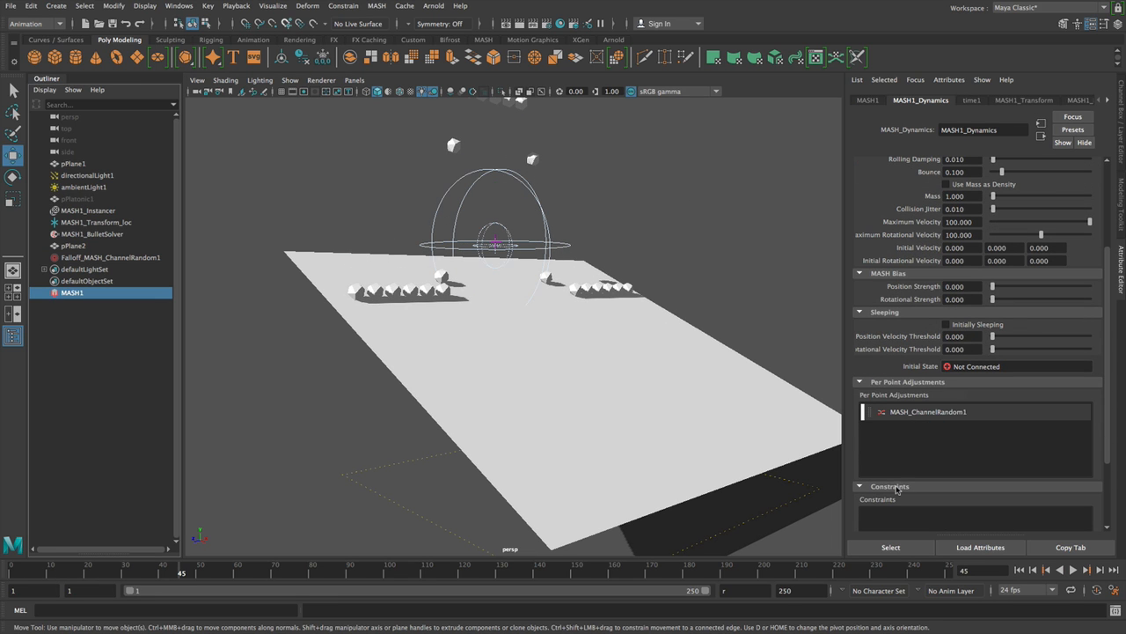
pyautogui.scroll(-3)
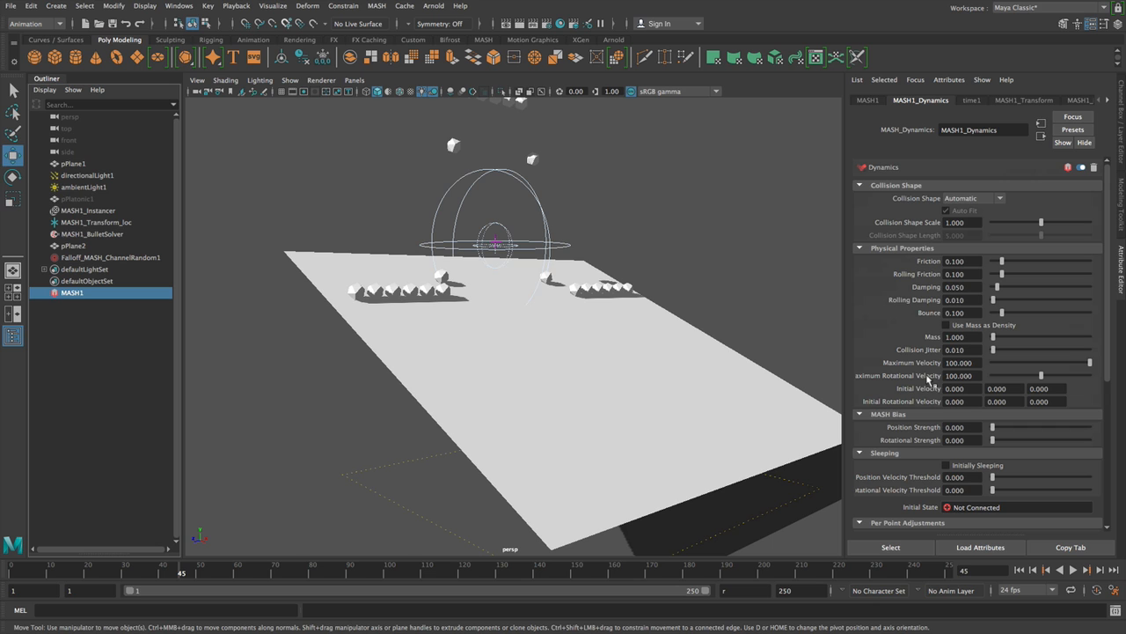
pyautogui.moveTo(912, 306)
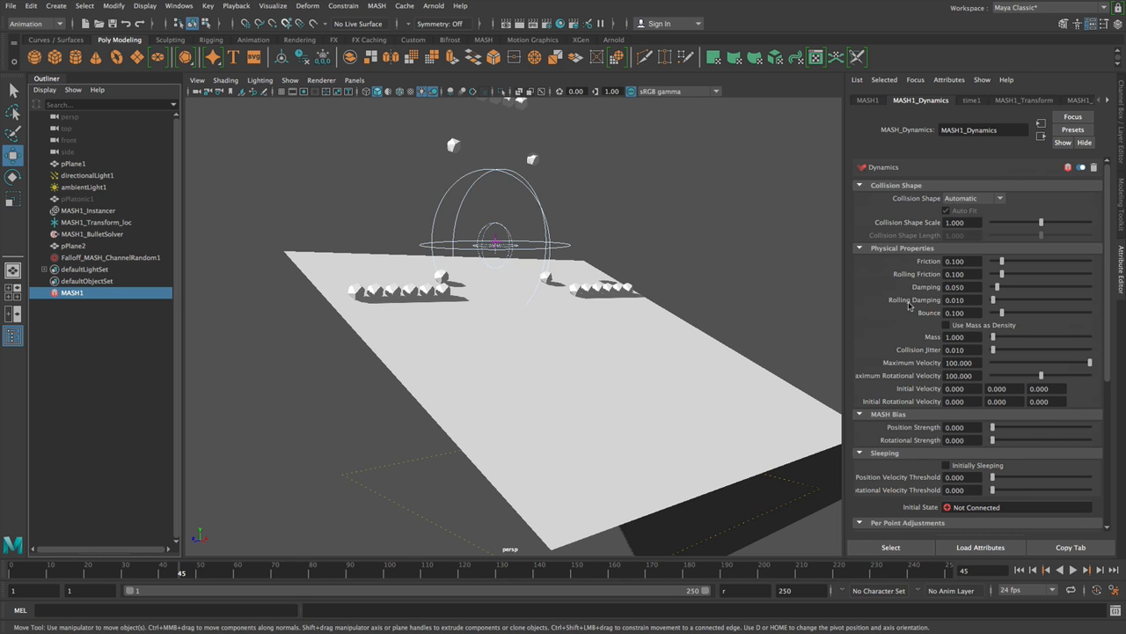